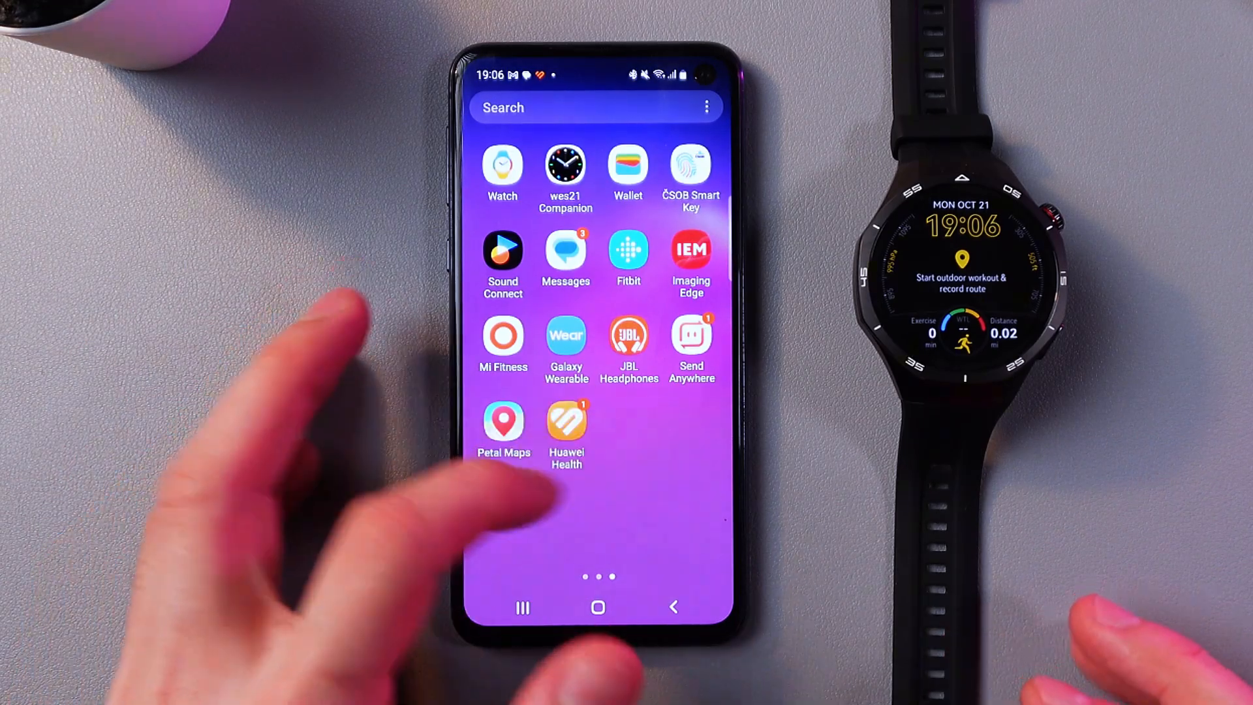
Launch Huawei Health and reach the HUAWEI WATCH GT 5 Pro device page via Devices.
click(565, 422)
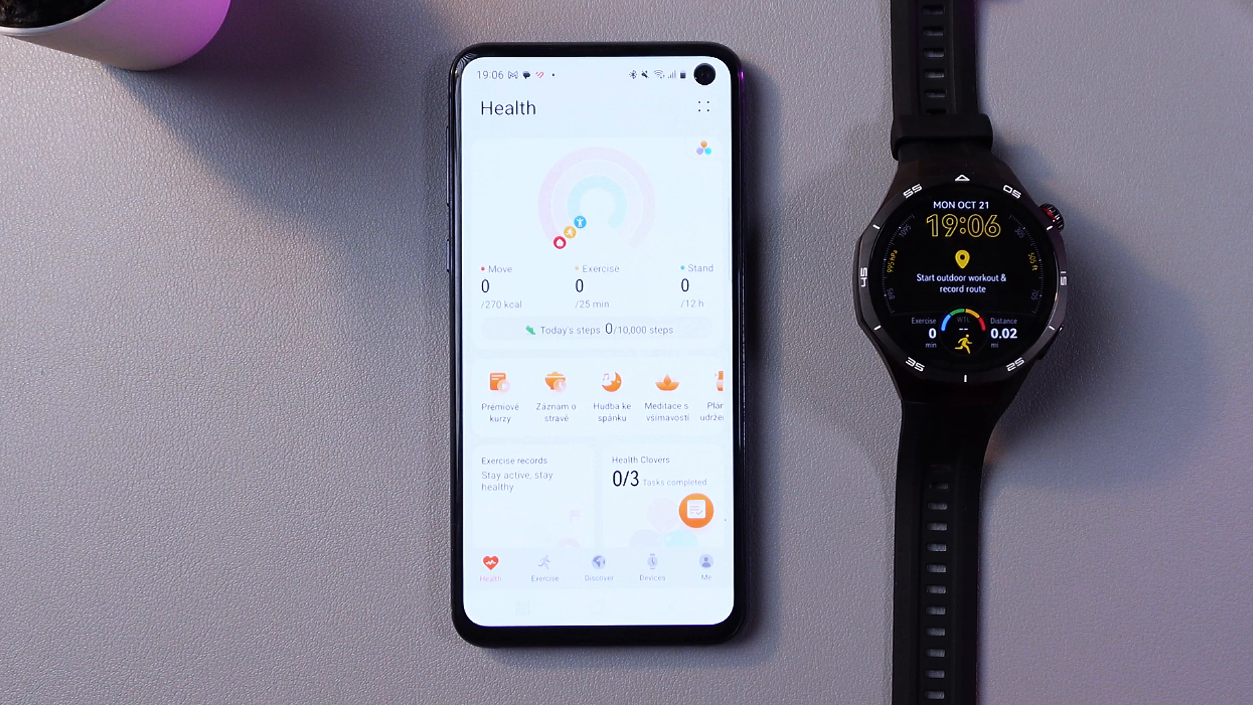
click(653, 568)
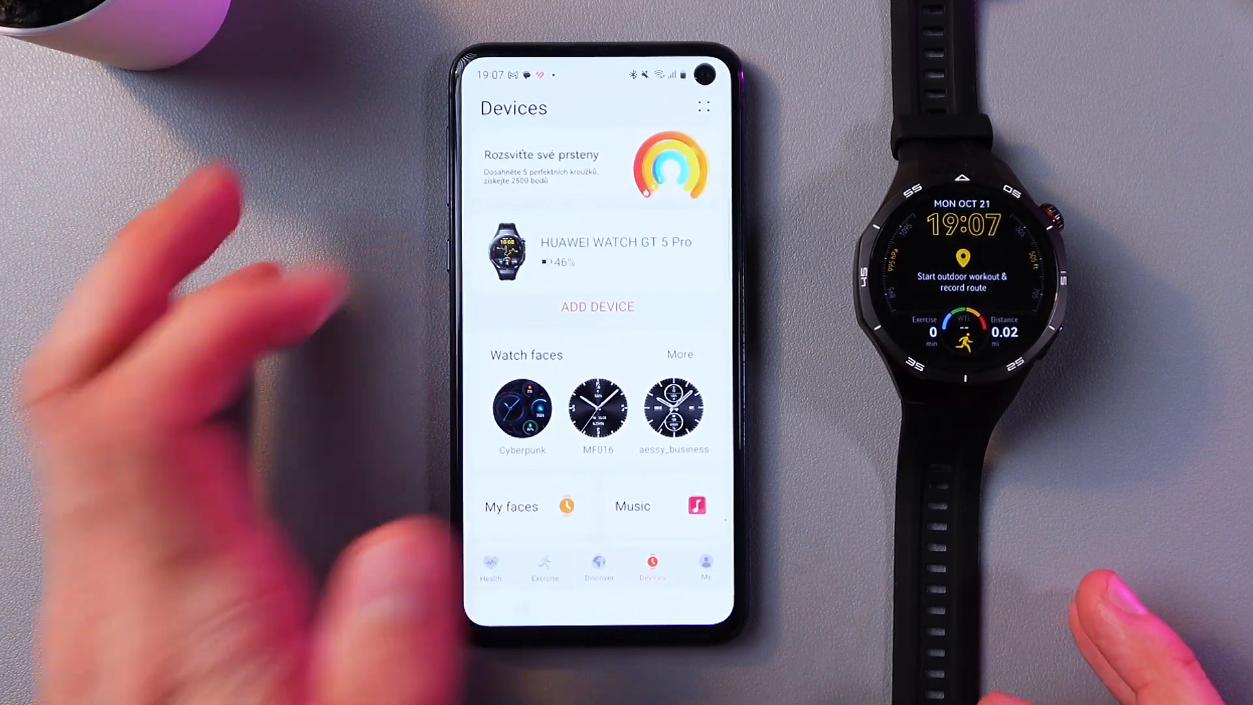
click(597, 252)
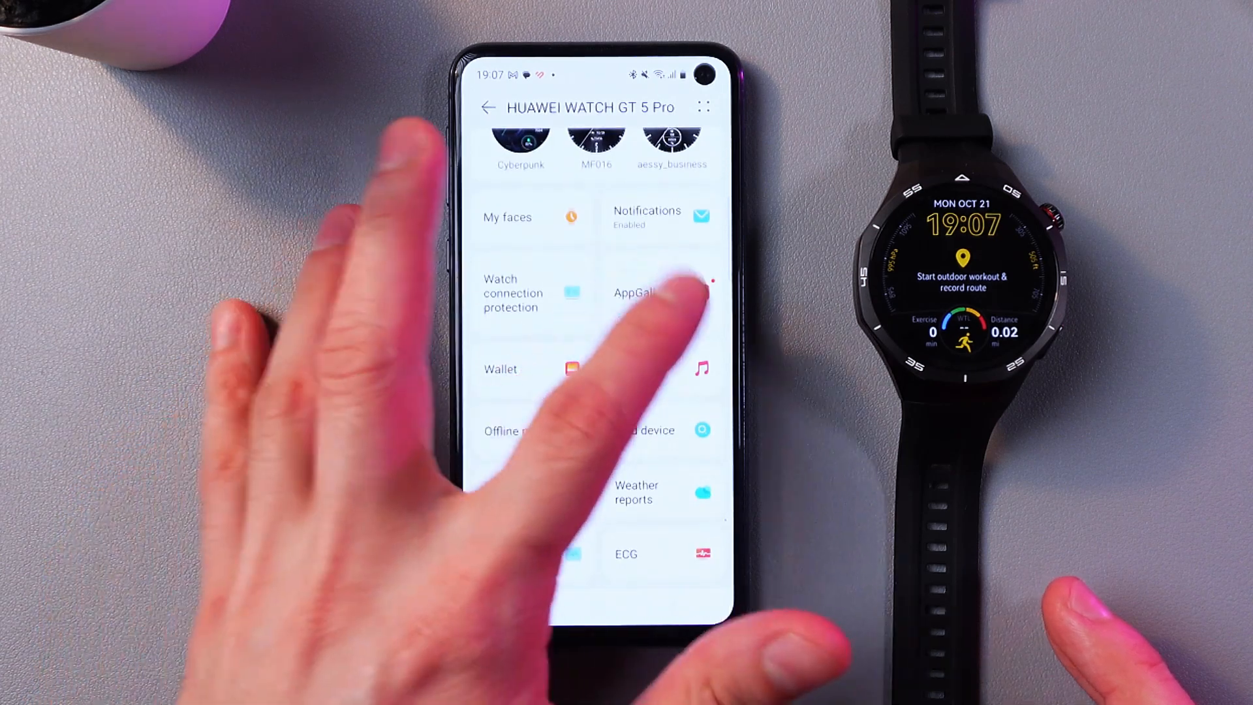
click(636, 293)
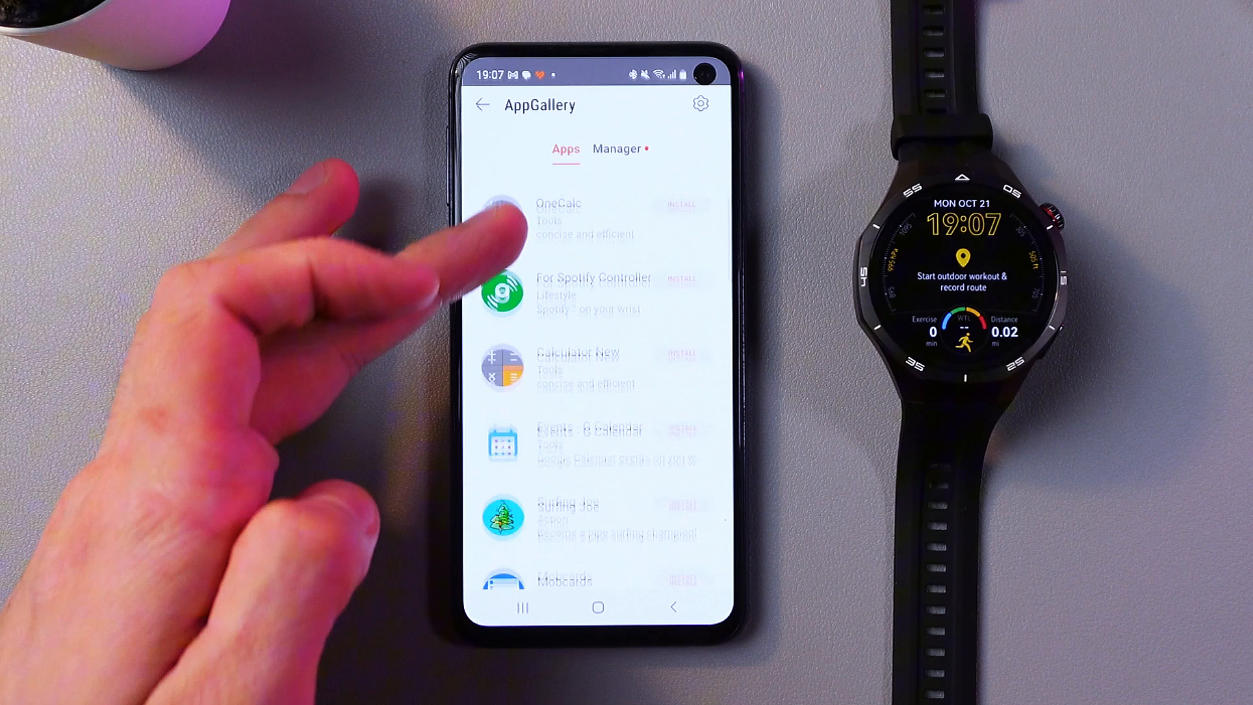
Scroll the watch AppGallery Apps list to reach OneCalc for installation.
scroll(up, 3)
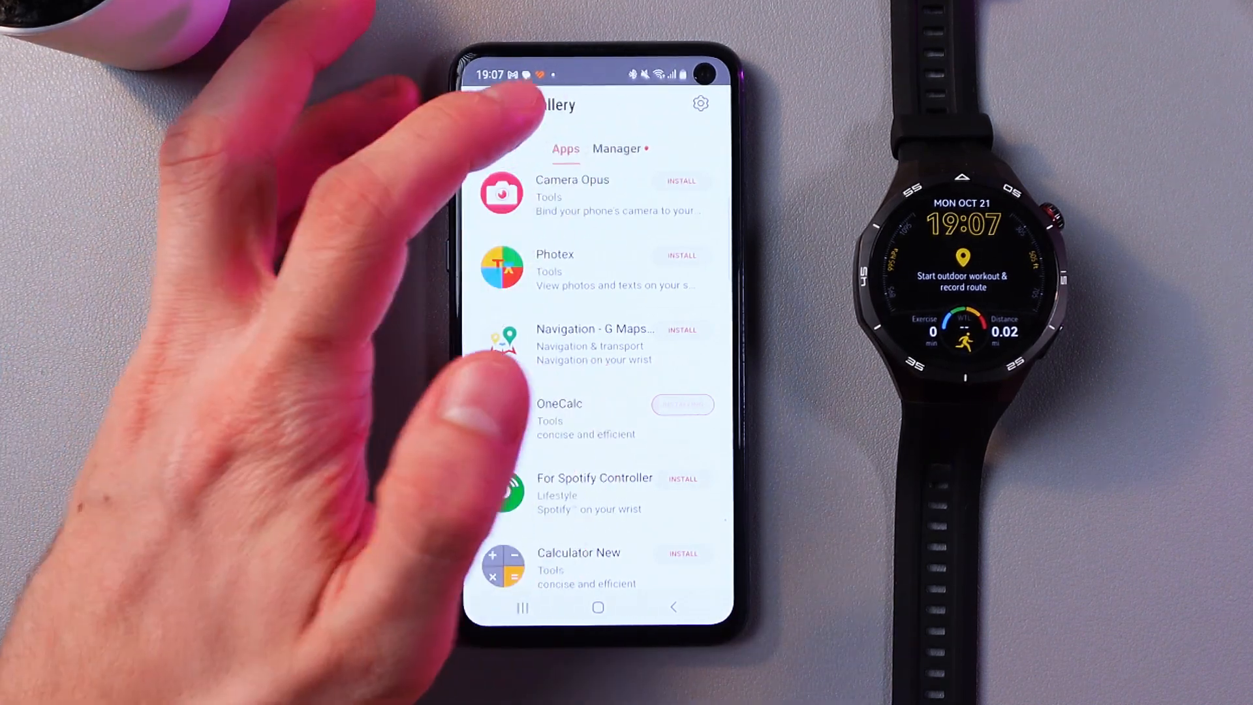
click(618, 149)
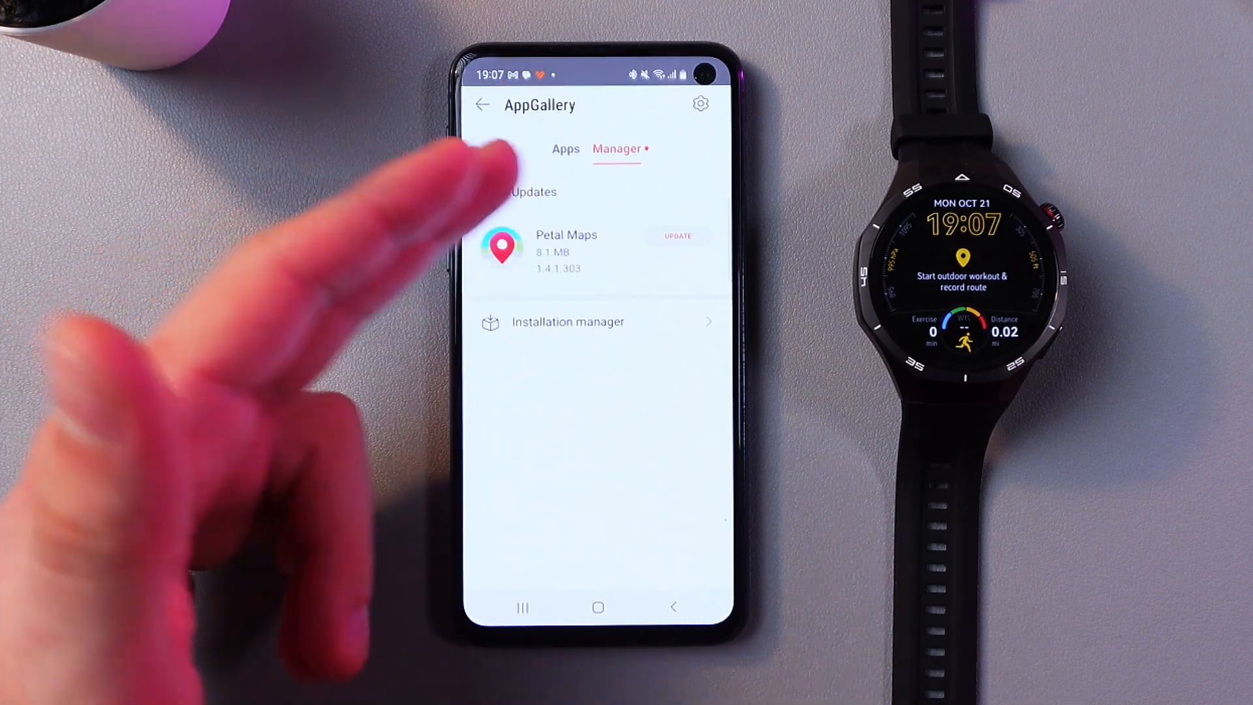
click(565, 149)
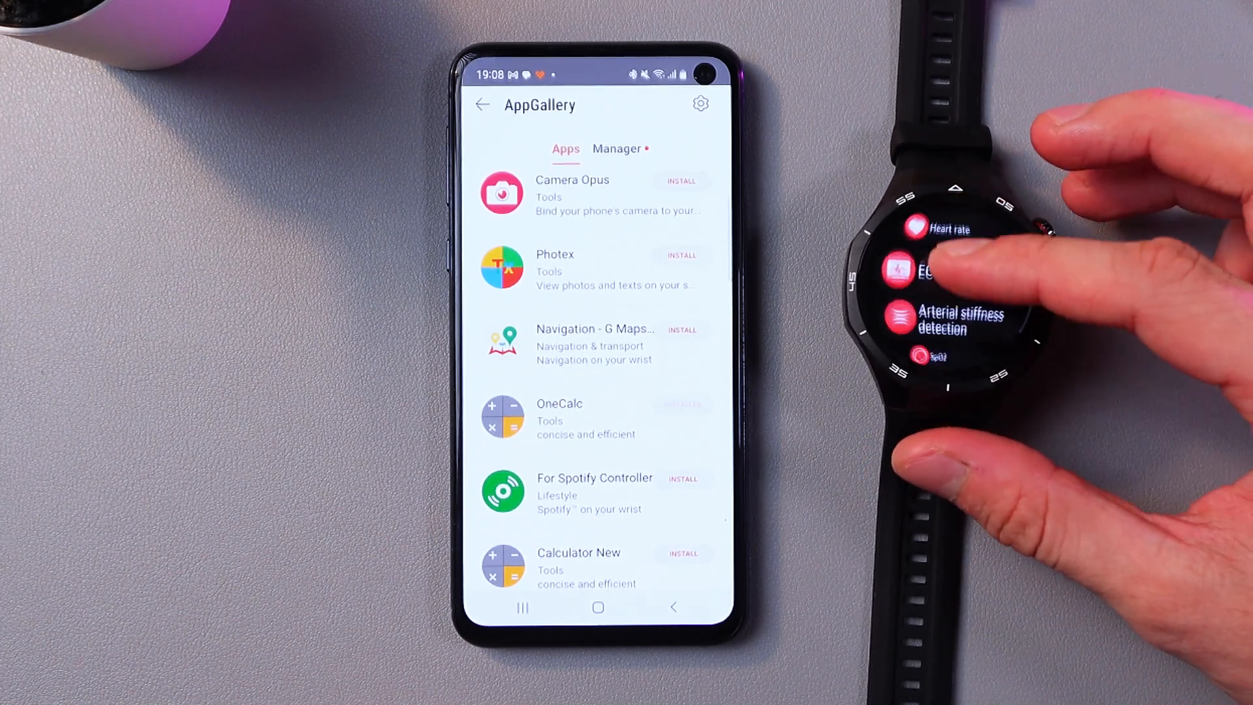
Scroll the watch's app list down to Notifications, Music, Weather and Calendar.
scroll(down, 3)
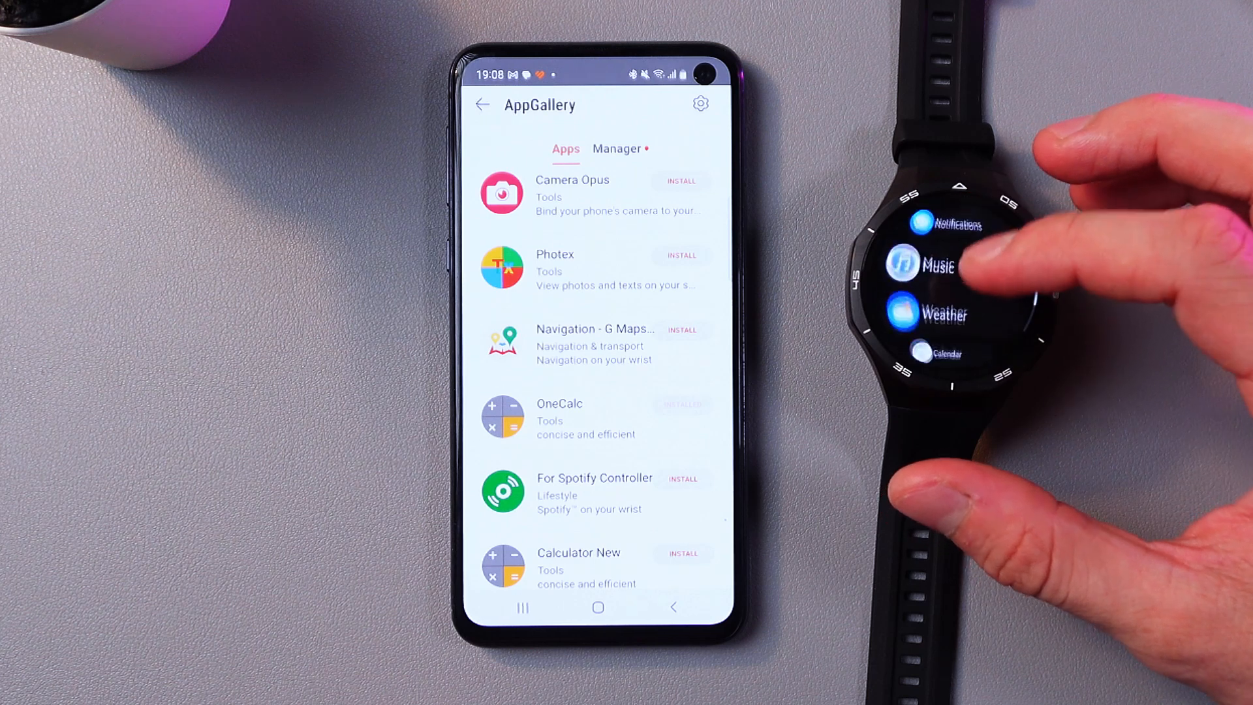